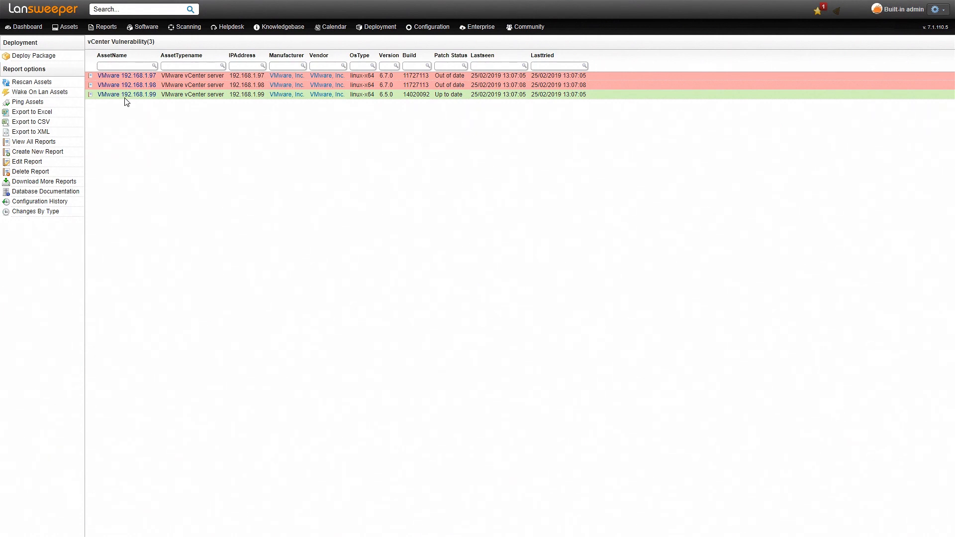
- Open the asset page for the up-to-date vCenter server 192.168.1.99 from the report
click(127, 94)
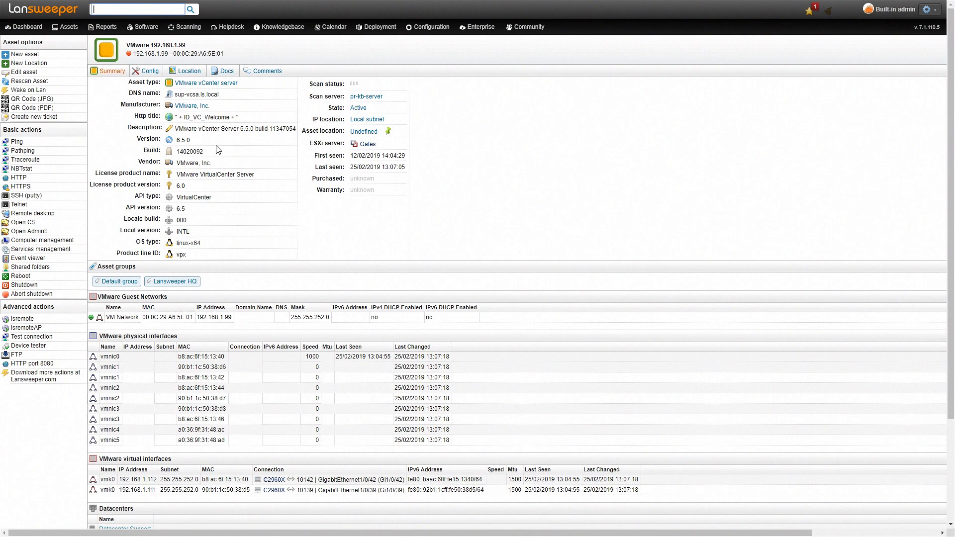
scroll(down, 3)
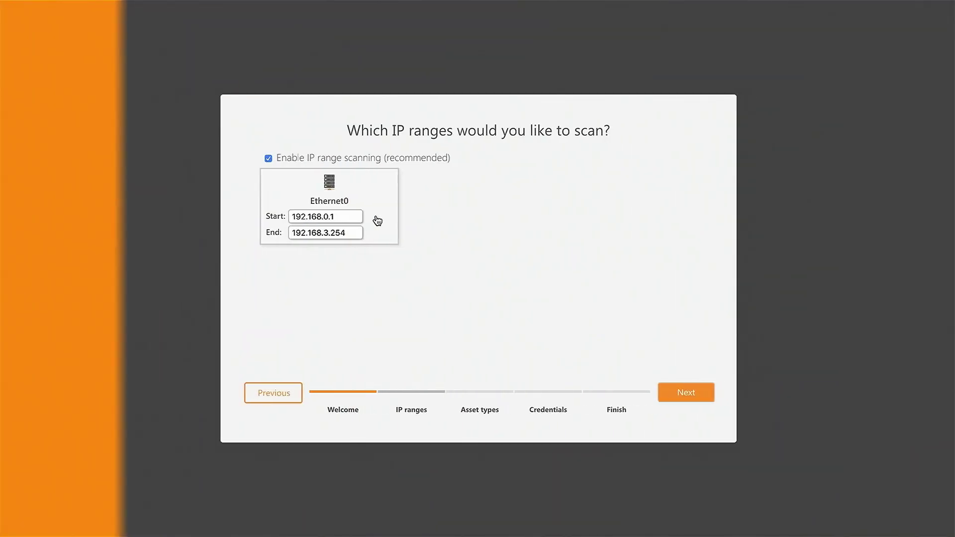
- Leave the scanning wizard and show the main dashboard with asset, alert and chart widgets
click(685, 392)
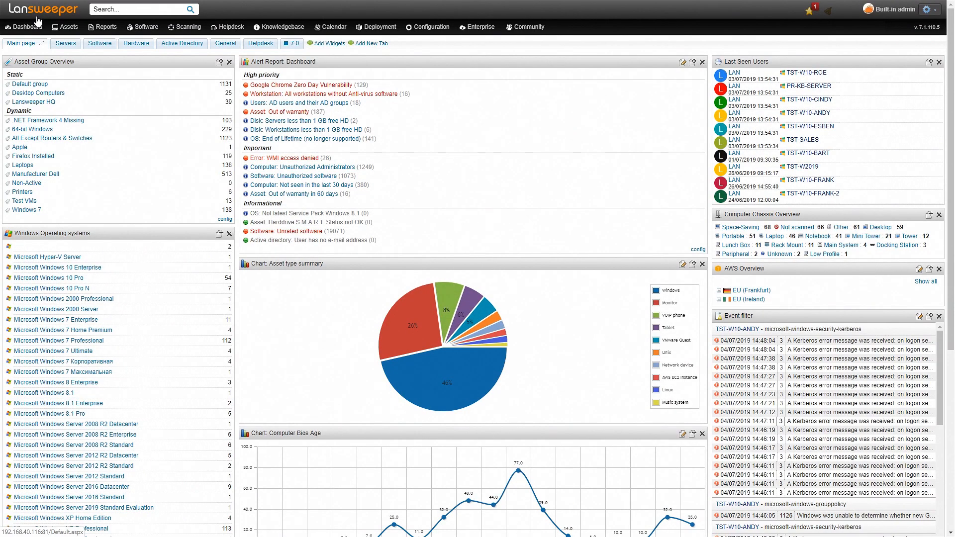
- Show the Assets menu and scroll Asset Types down to VMware vCenter server (3)
click(64, 26)
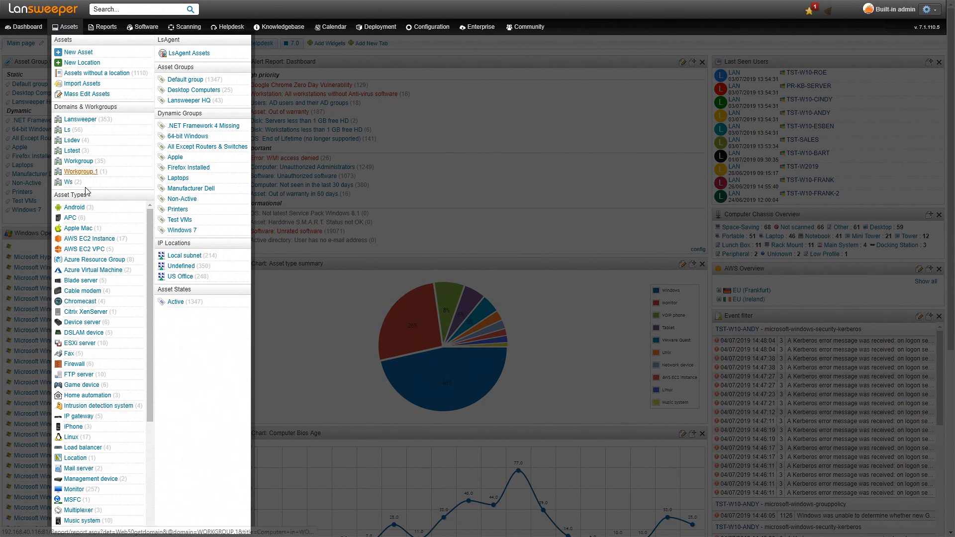
scroll(down, 3)
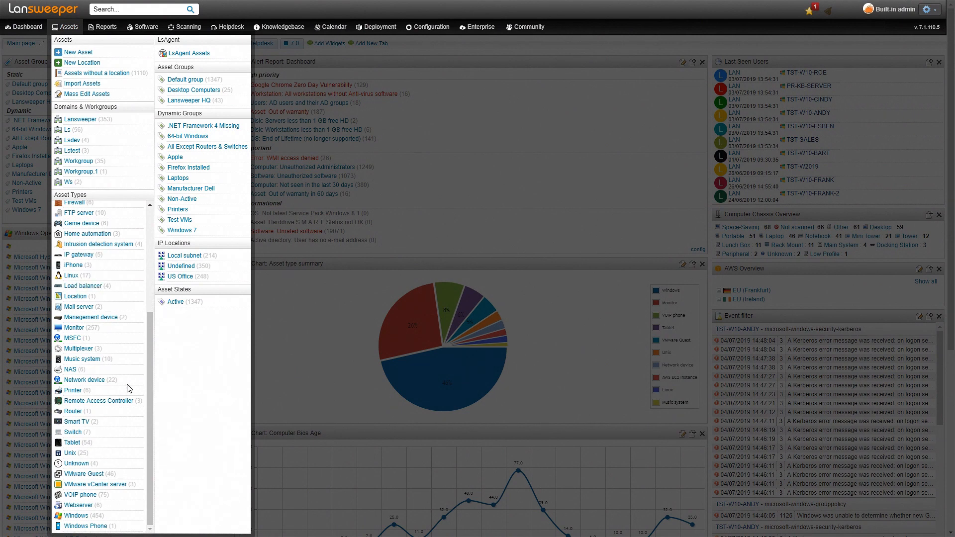
mouse_move(150, 489)
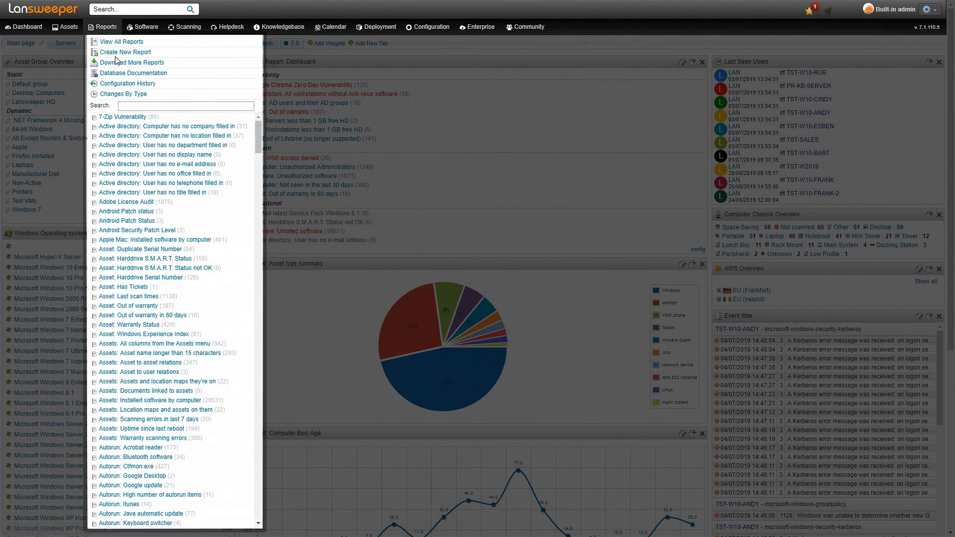
- Create a new report, showing the editor's default active-assets query
click(126, 52)
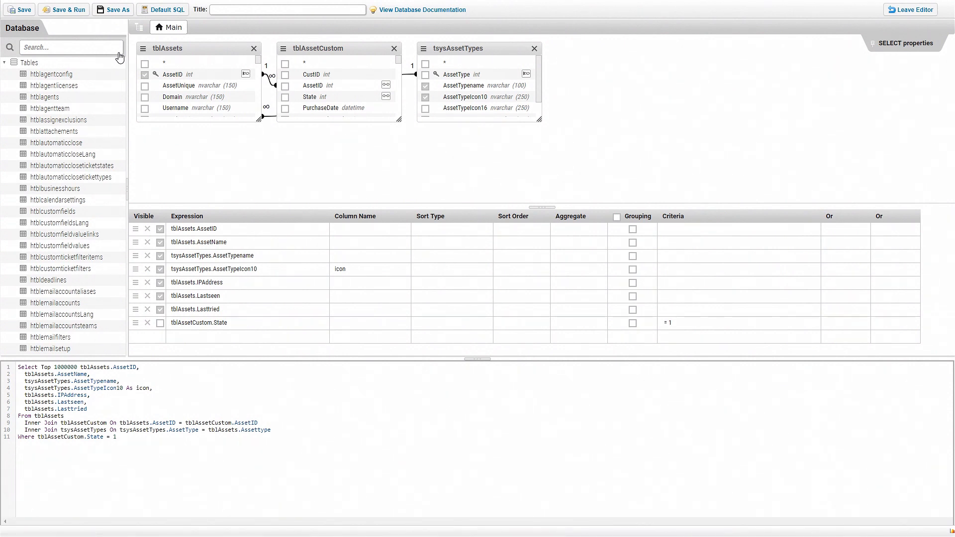
mouse_move(268, 178)
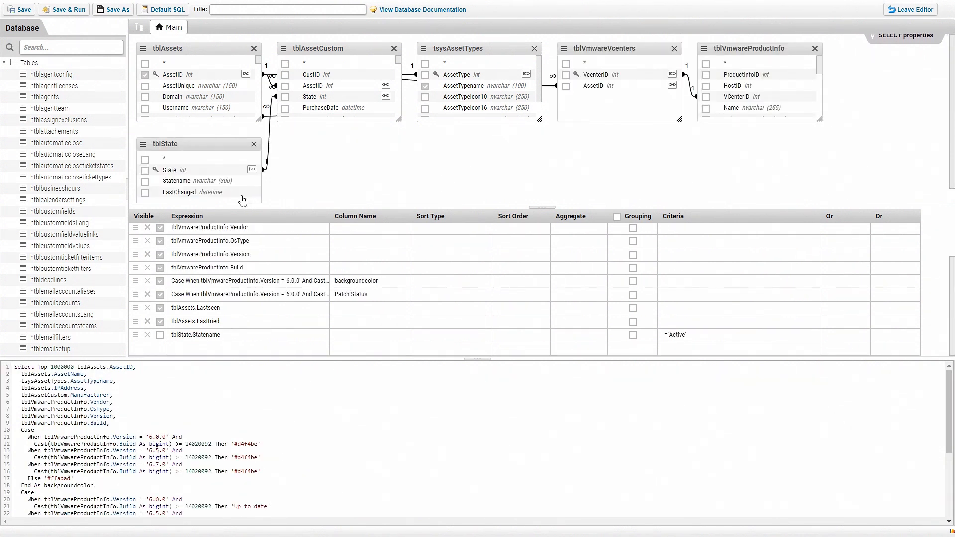
- Title the report 'vCenter Vulnerability', then save and run it to list the three vCenter servers
text(vCenter)
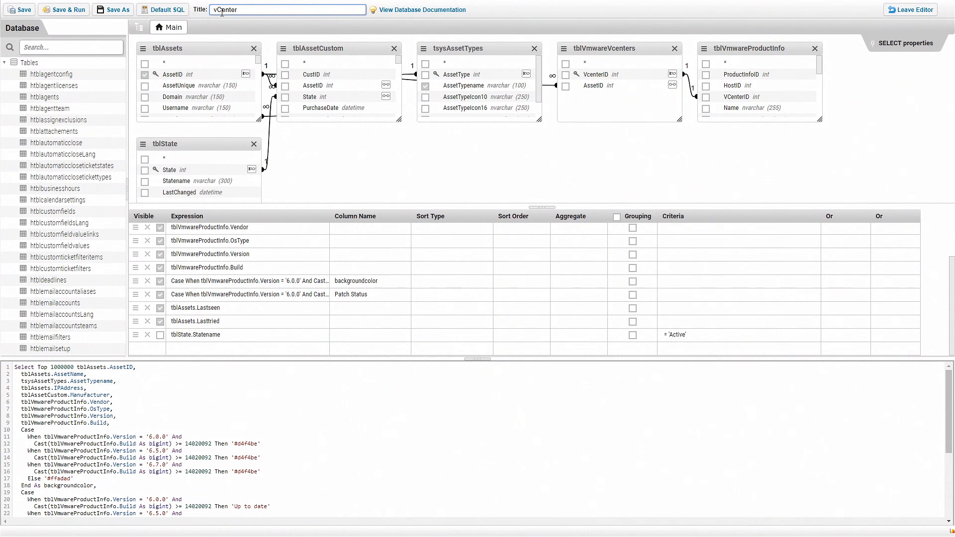
text(Vulnerability)
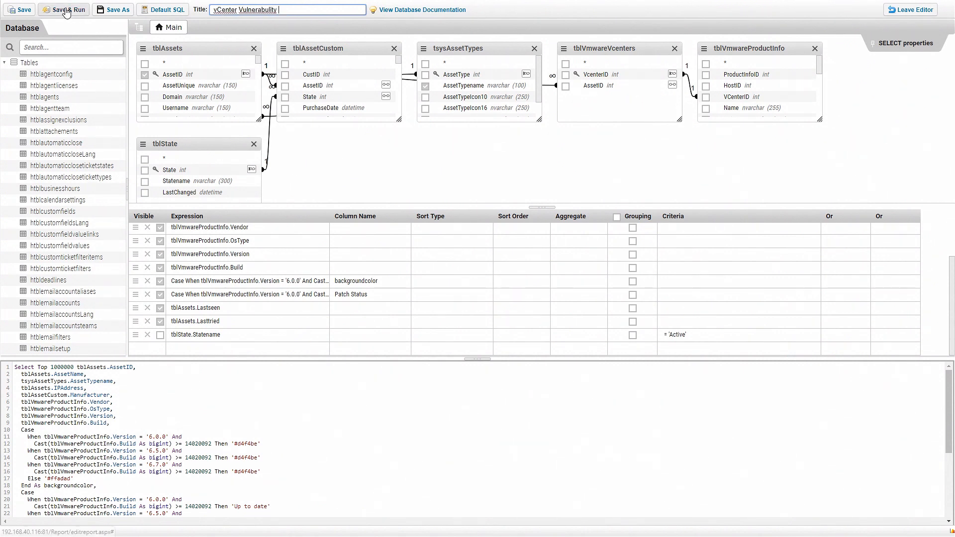
click(55, 9)
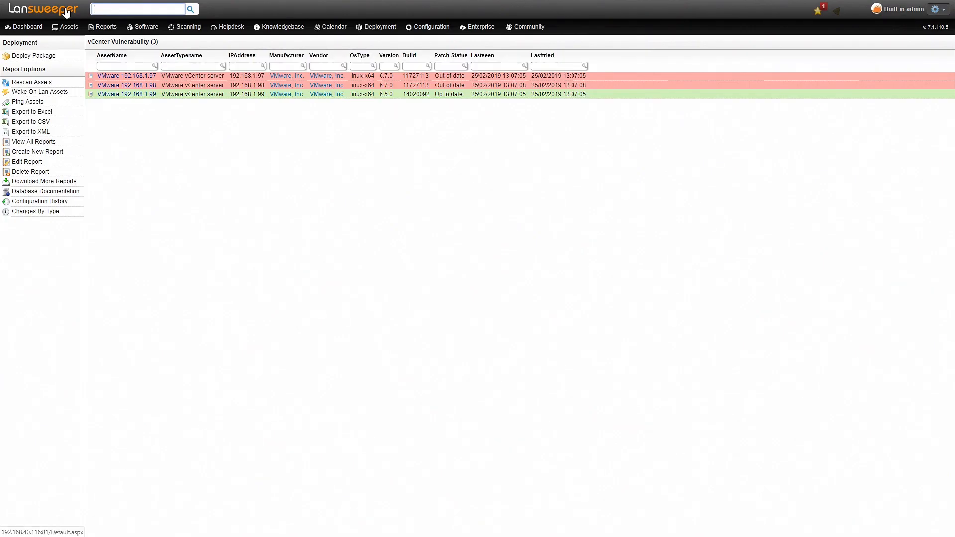